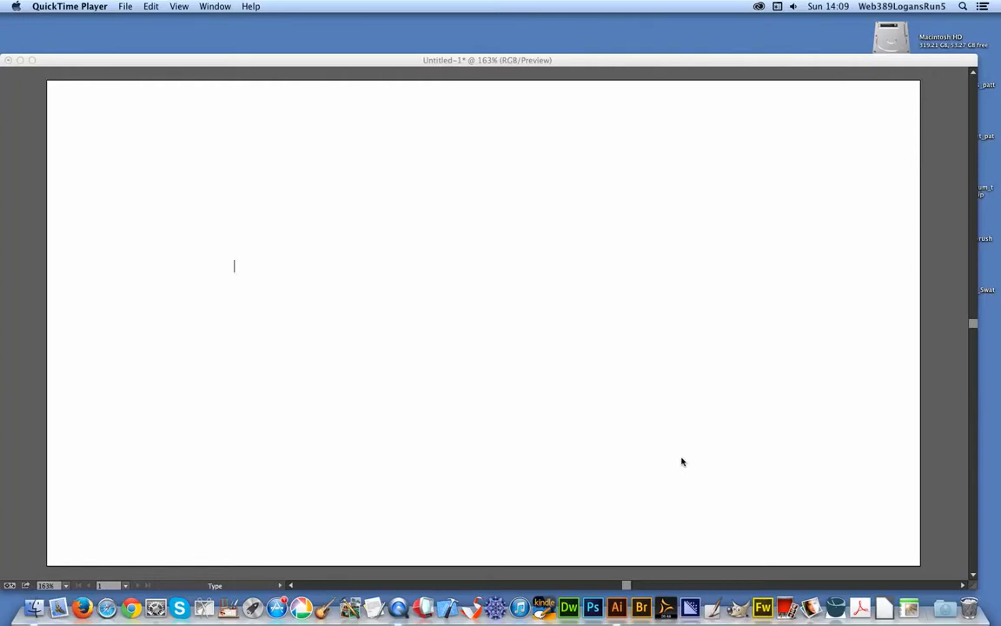
Bring Illustrator forward and show the Swatches panel alongside the GX47_Arabic swatch library.
left_click(622, 605)
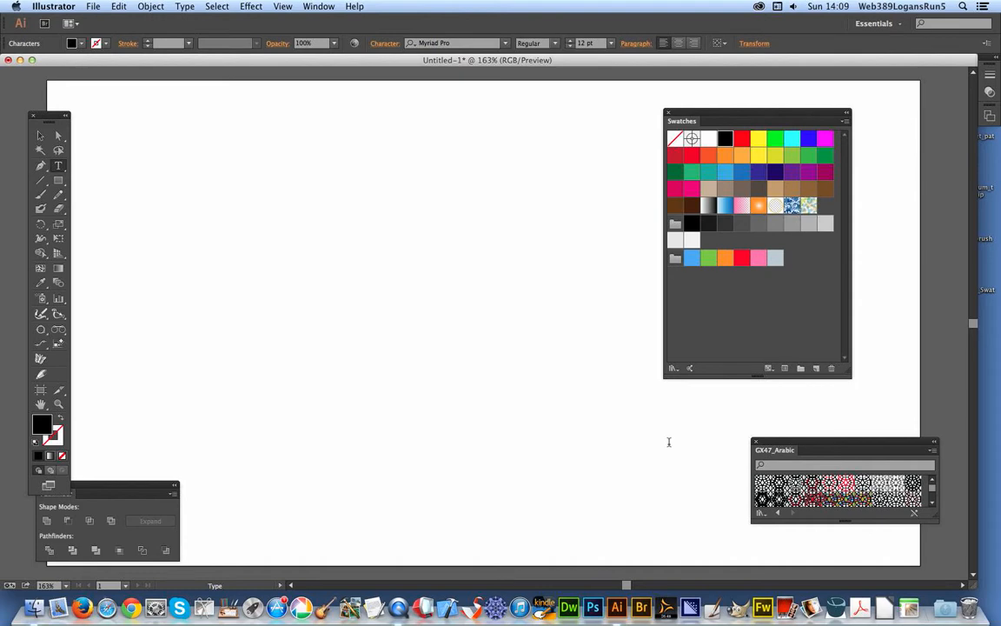
left_click(234, 266)
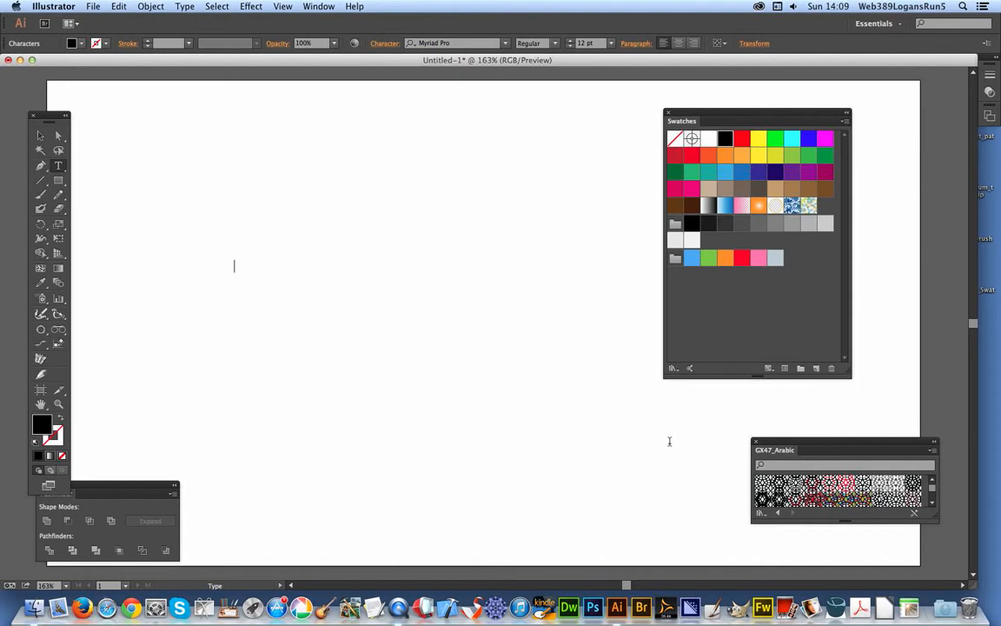
mouse_move(157, 103)
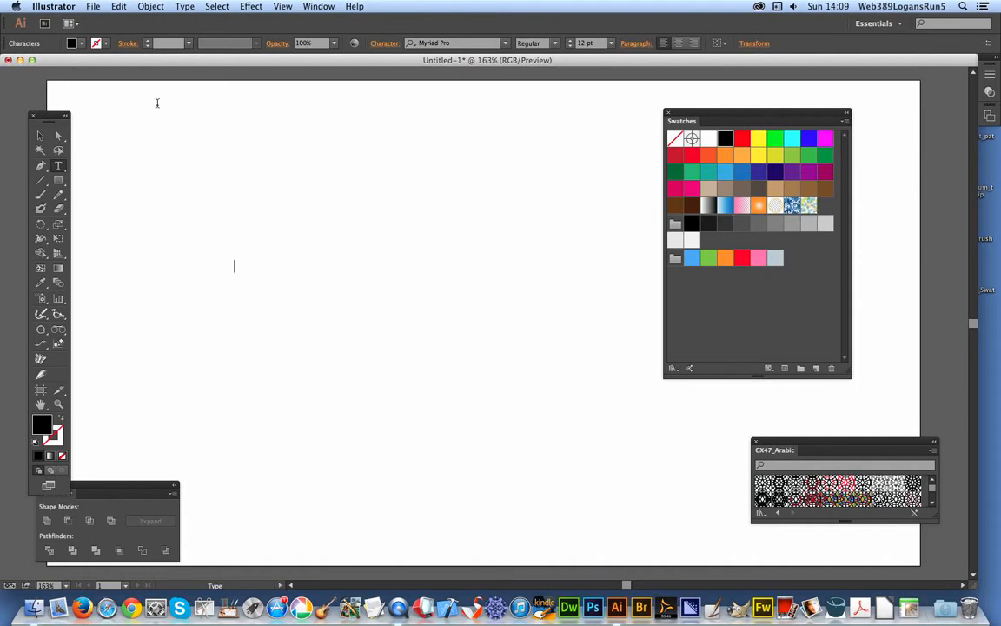
mouse_move(780, 422)
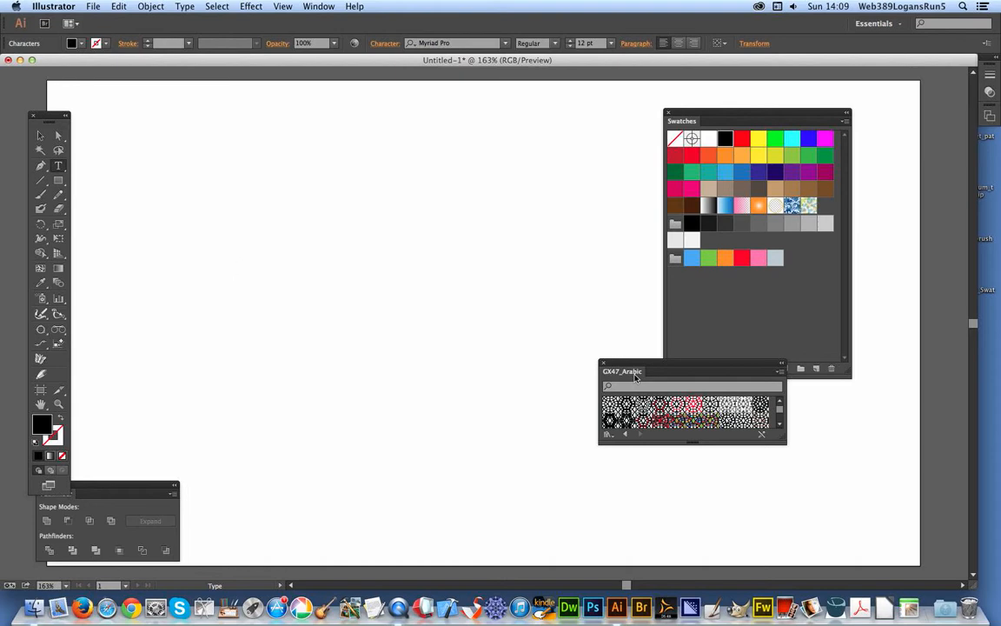
Add the GX47_Arabic hex patterns to the document swatches and open one for editing.
left_click(234, 266)
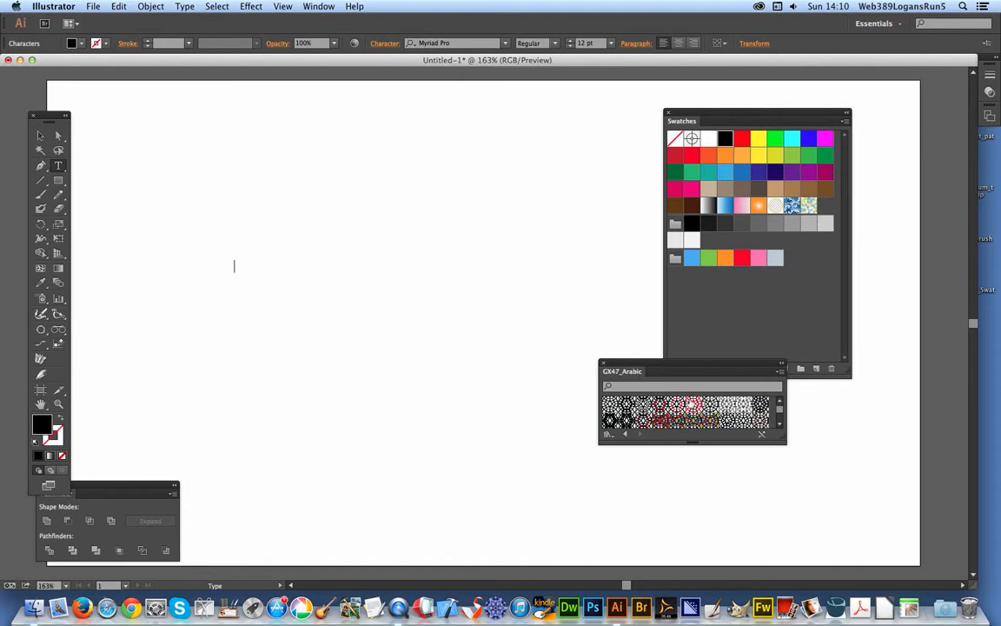
mouse_move(630, 417)
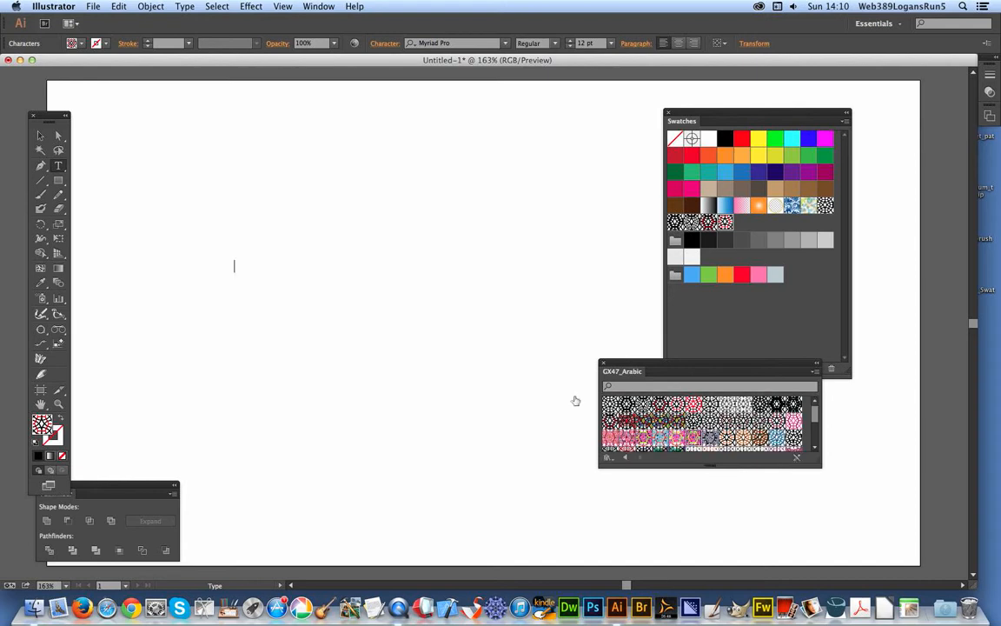
mouse_move(742, 207)
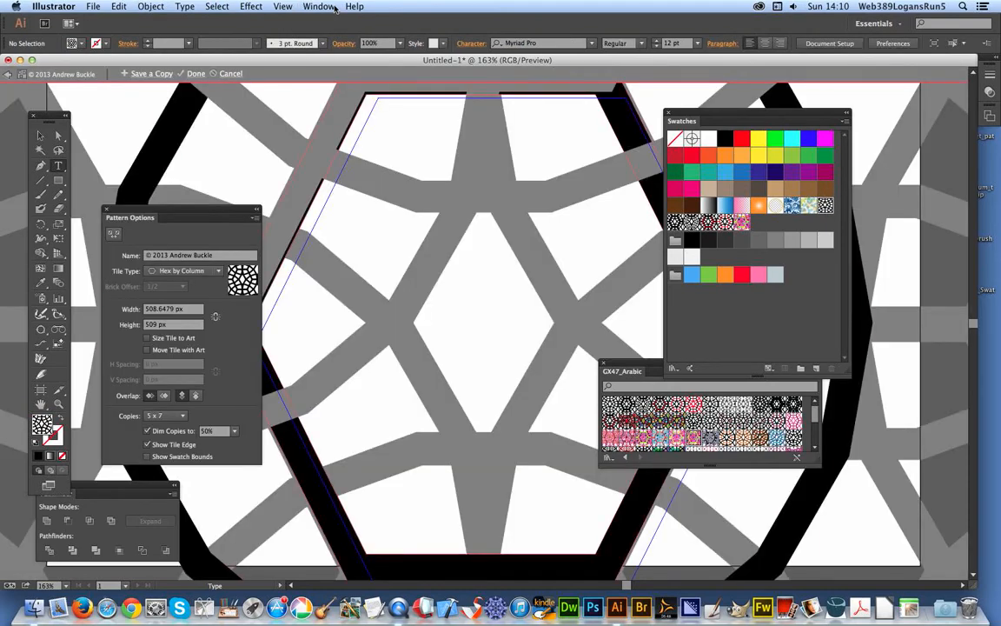
Show the Color Guide, Navigator and Layers panels and zoom out to the whole tile.
left_click(327, 7)
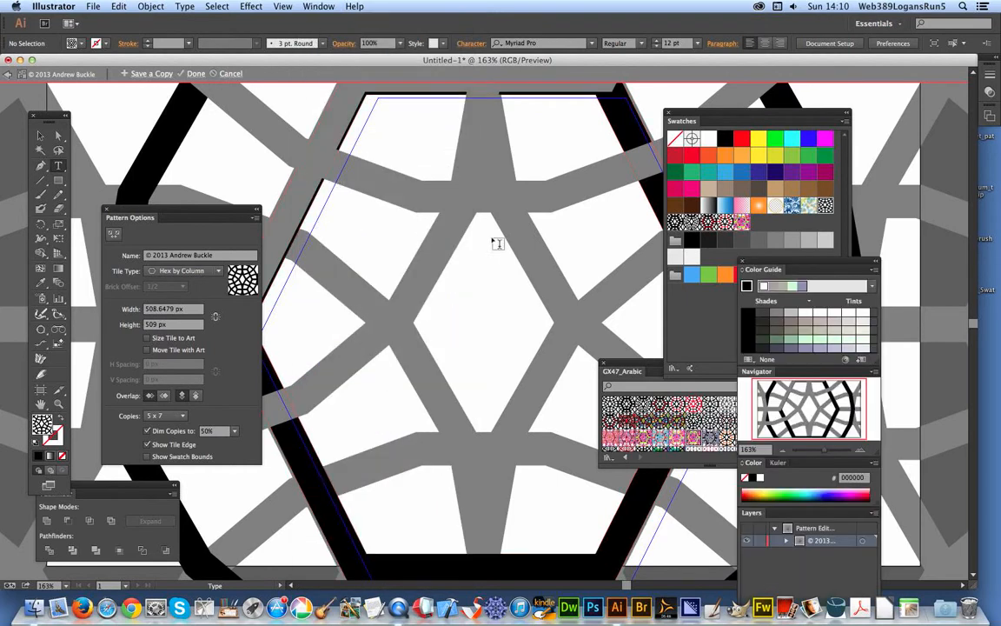
mouse_move(821, 451)
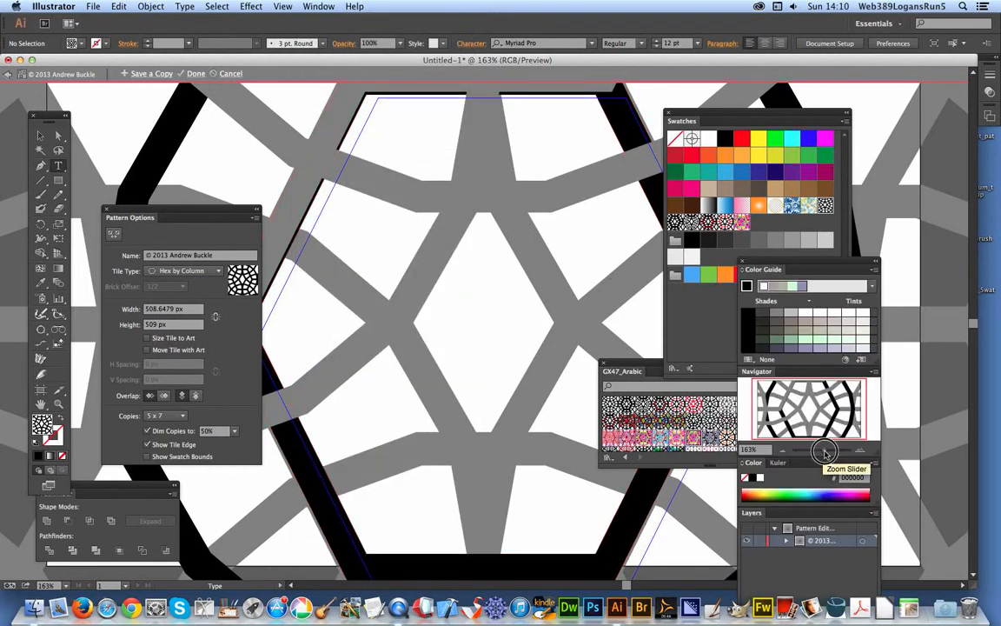
left_click_drag(824, 450, 811, 450)
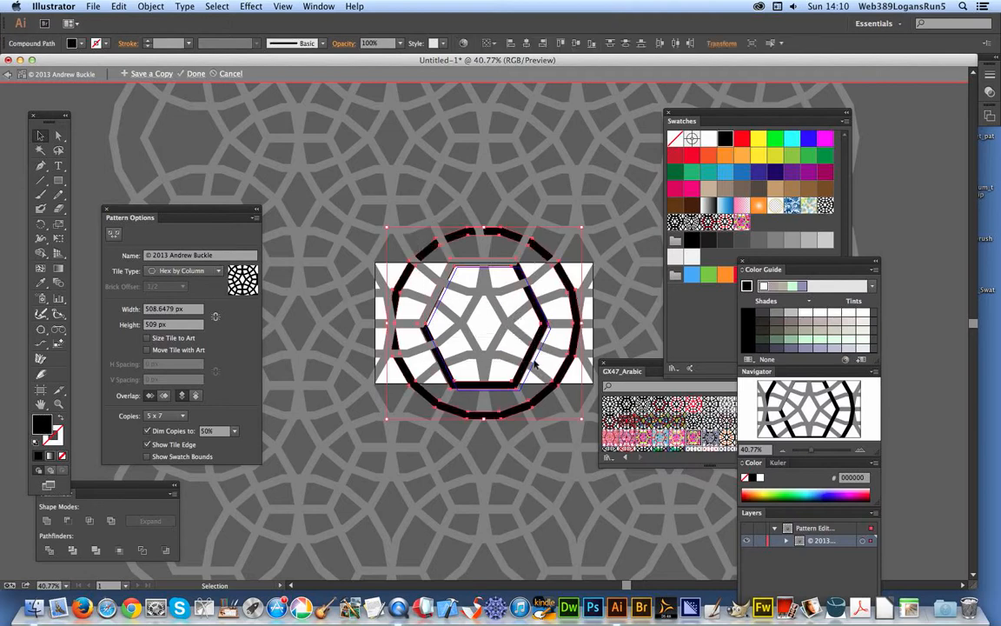
mouse_move(637, 273)
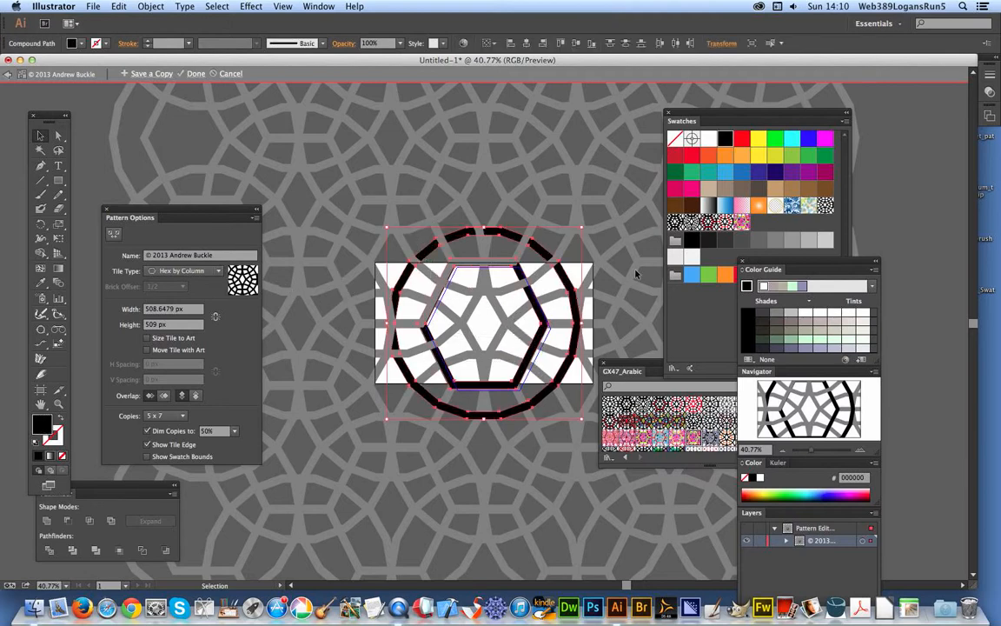
mouse_move(459, 188)
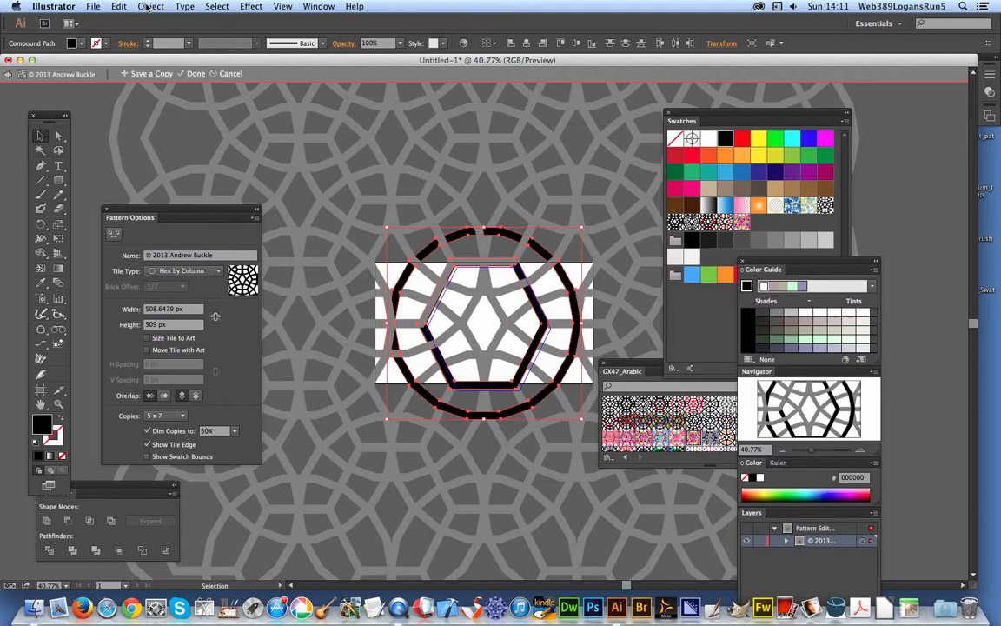
Recolour the hex-by-column tile artwork with the red swatch.
left_click(171, 7)
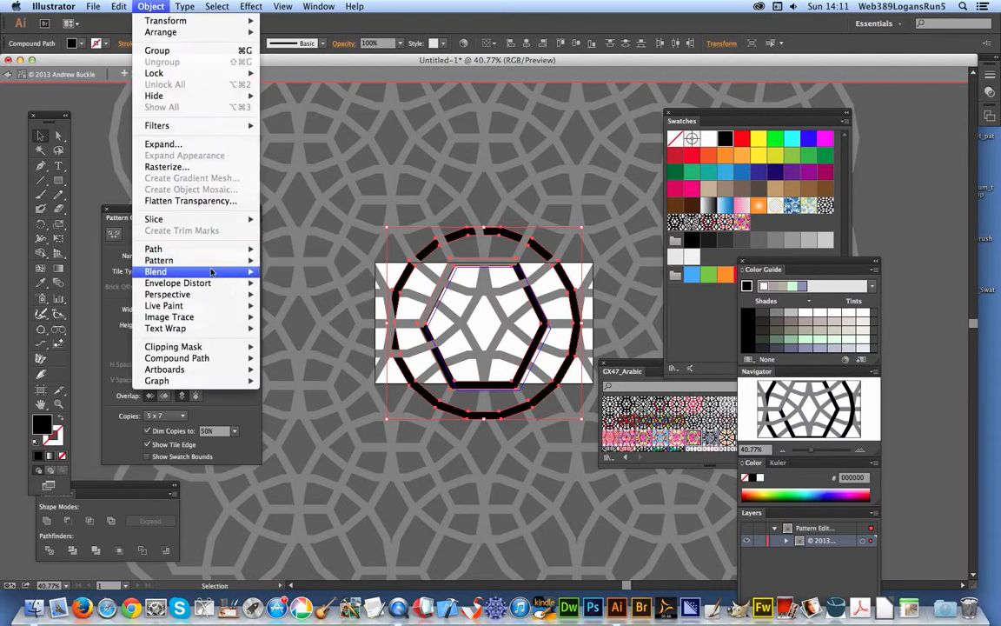
mouse_move(159, 260)
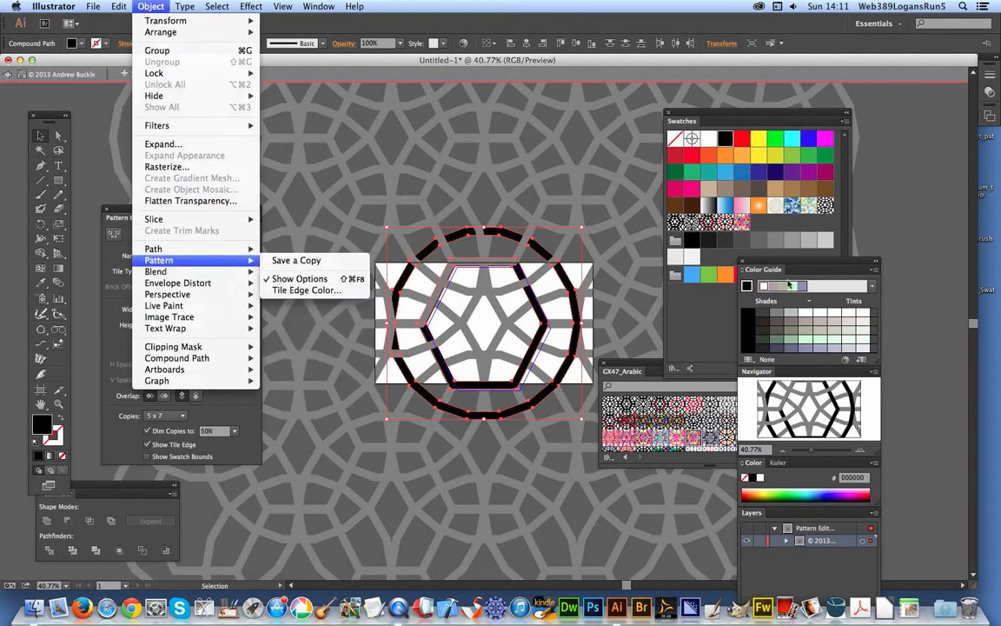
left_click(298, 278)
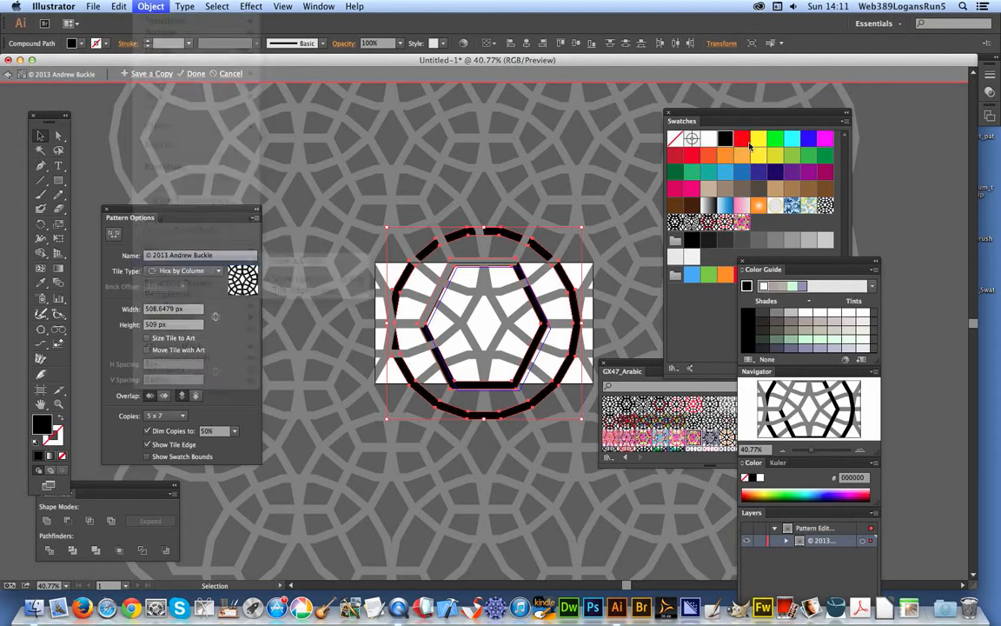
left_click(743, 138)
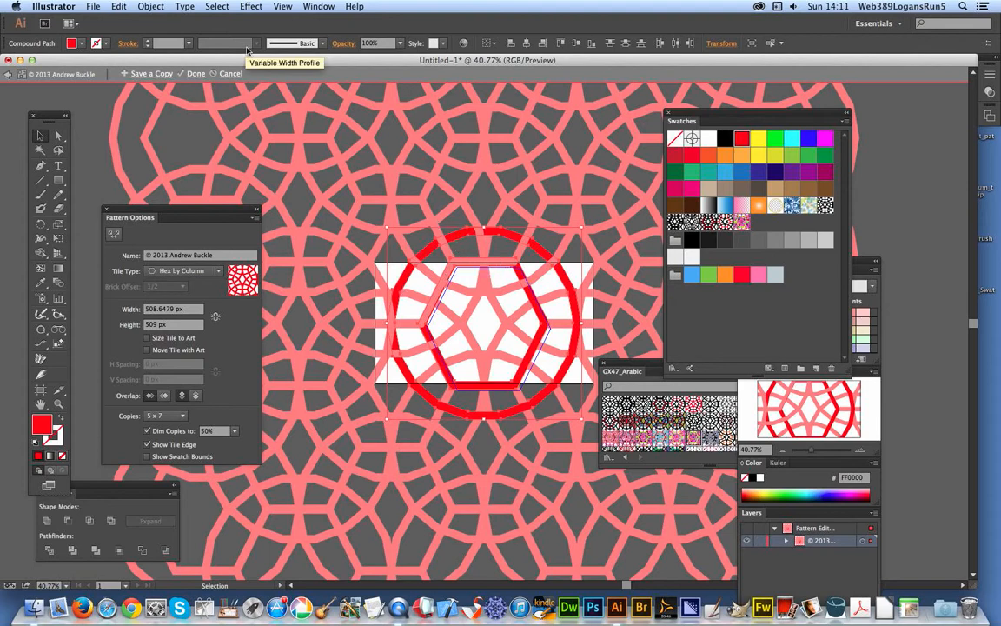
mouse_move(82, 9)
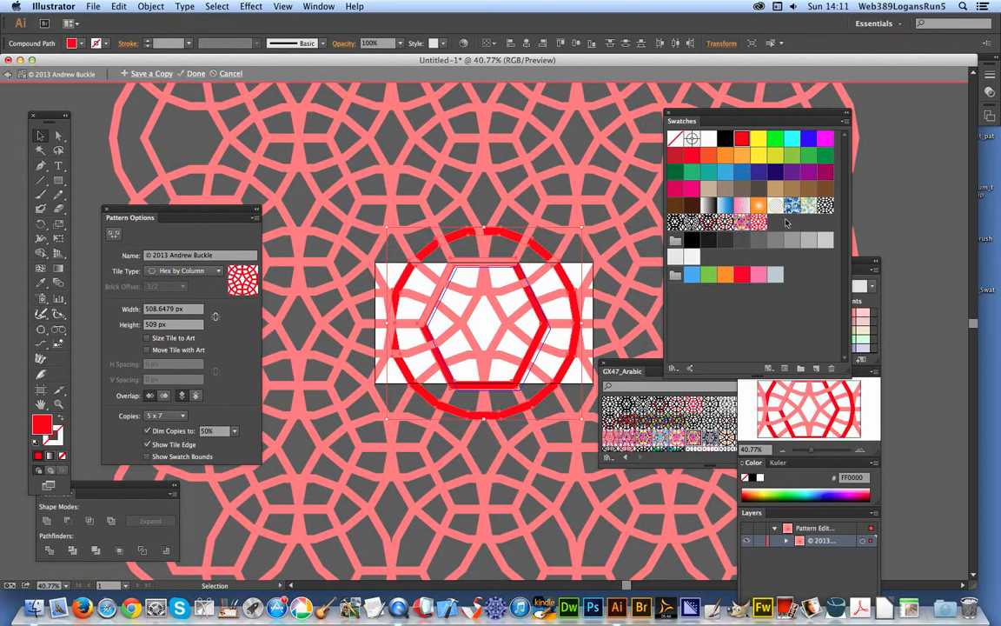
mouse_move(760, 225)
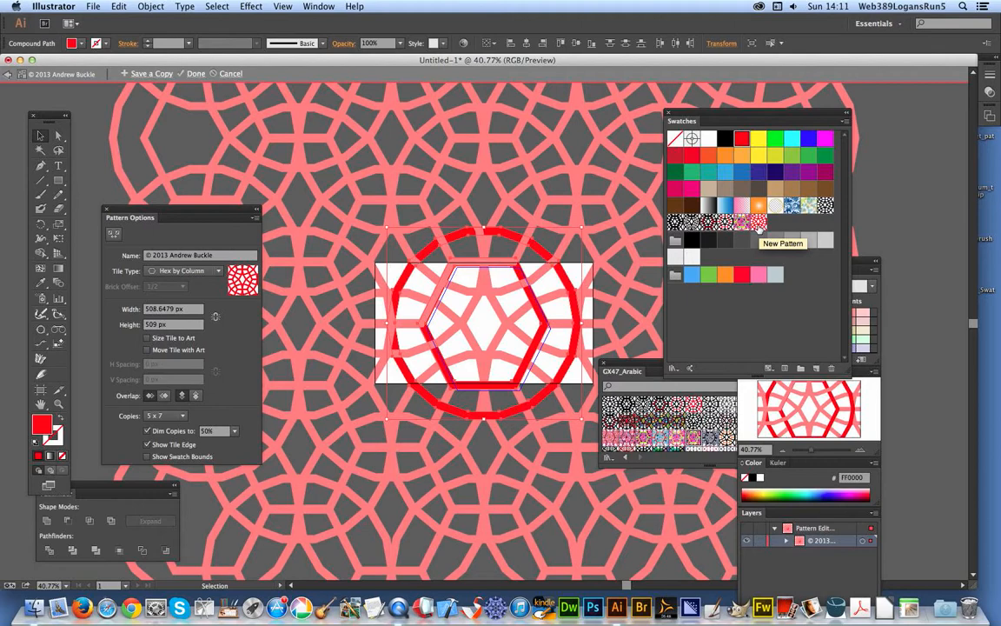
mouse_move(576, 265)
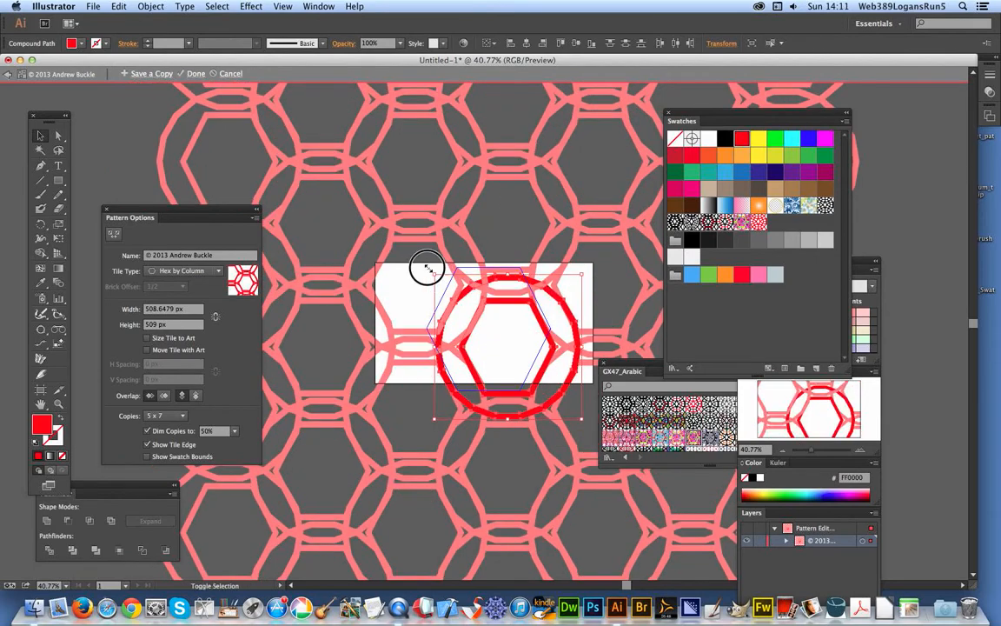
Centre the red ring over the hexagon, make the inner hexagon black, and select the ring.
left_click_drag(426, 268, 404, 255)
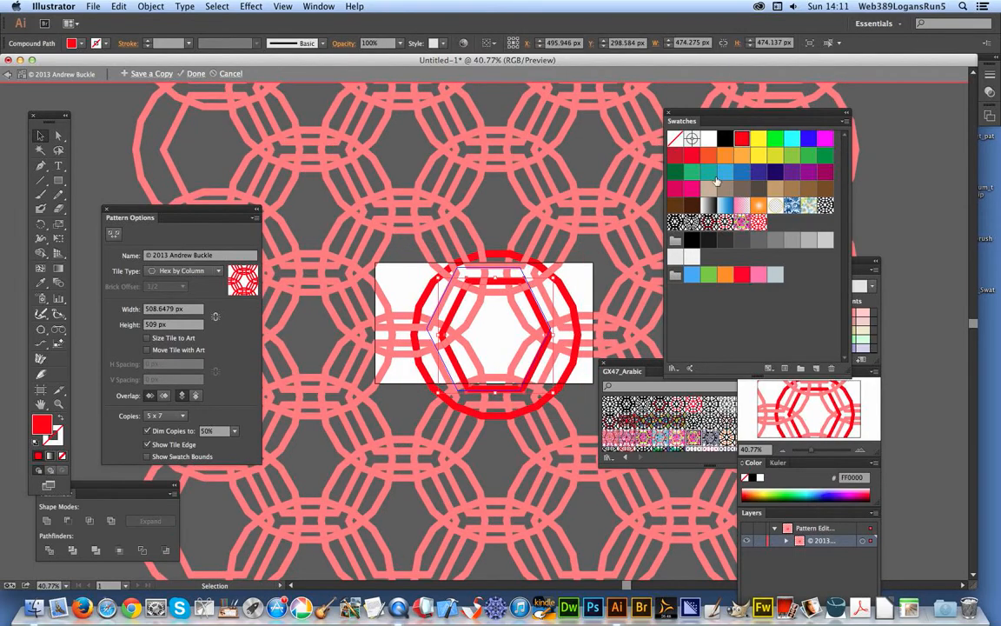
left_click(722, 139)
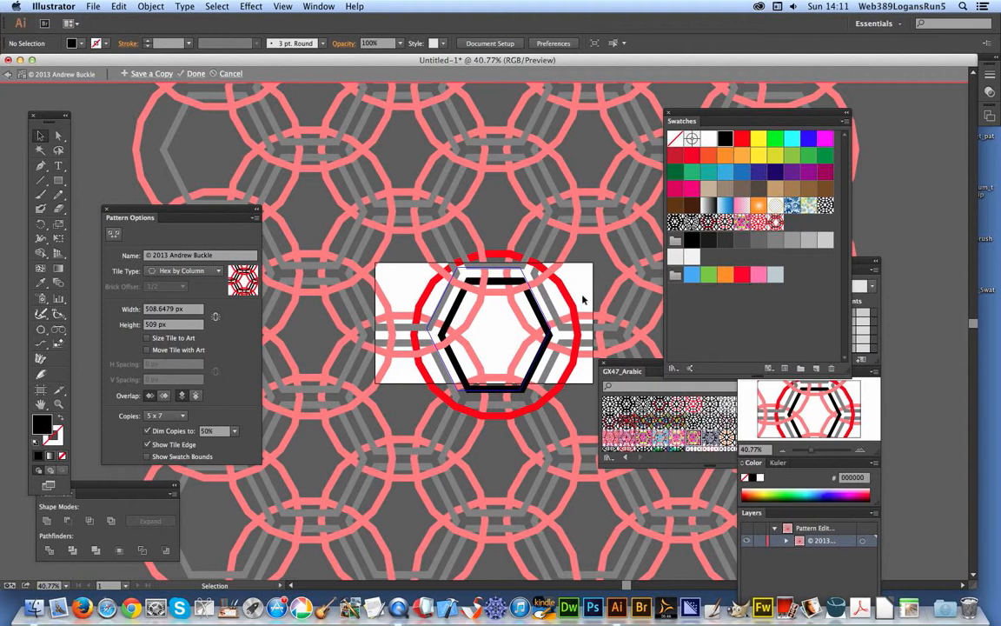
left_click(484, 326)
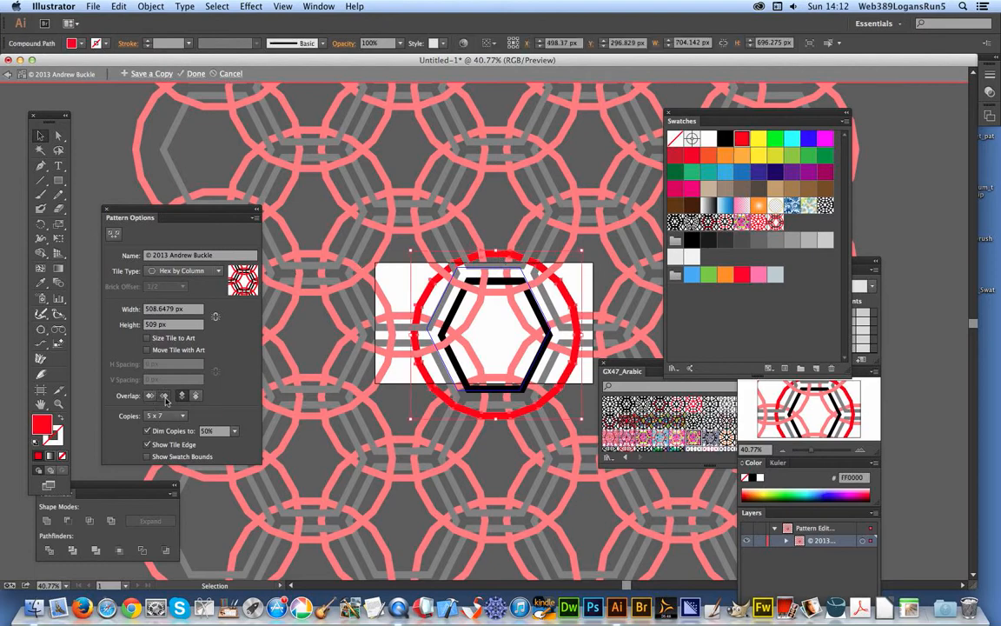
Retile the pattern from Grid to Brick by Row and shrink the inner hexagon.
left_click(150, 395)
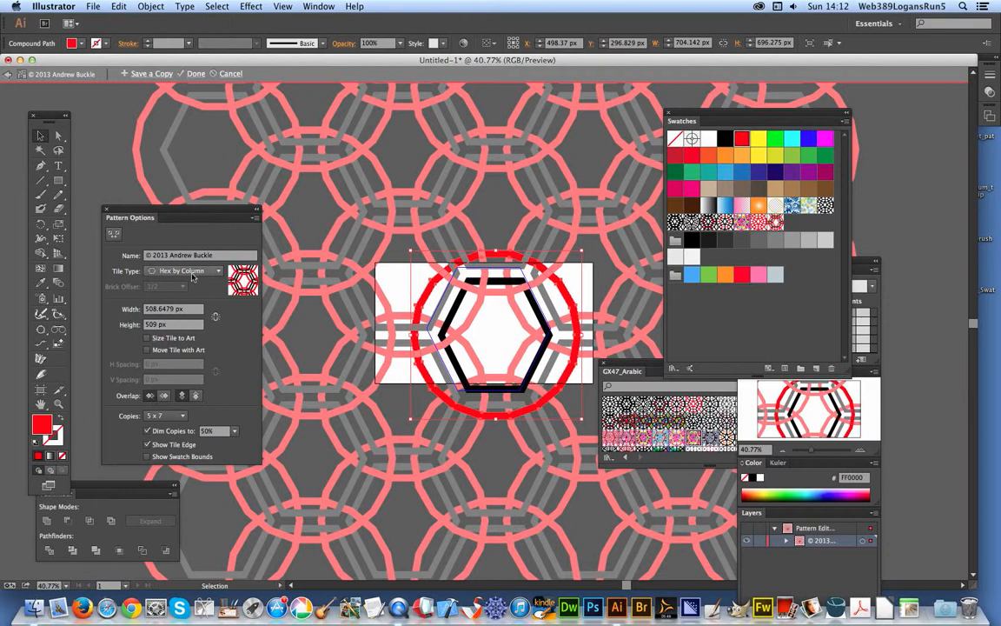
left_click(187, 270)
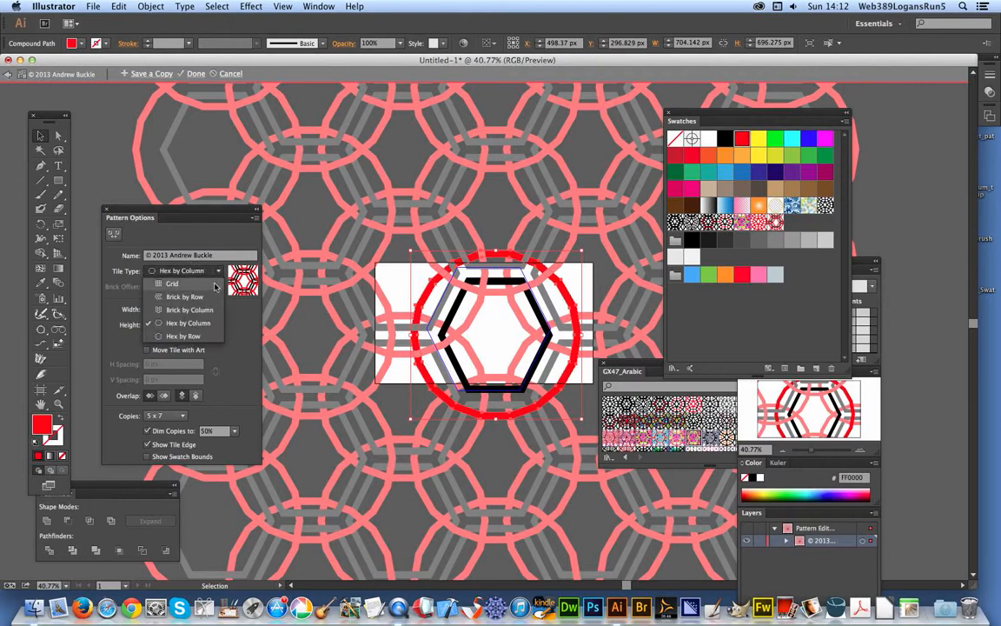
left_click(172, 284)
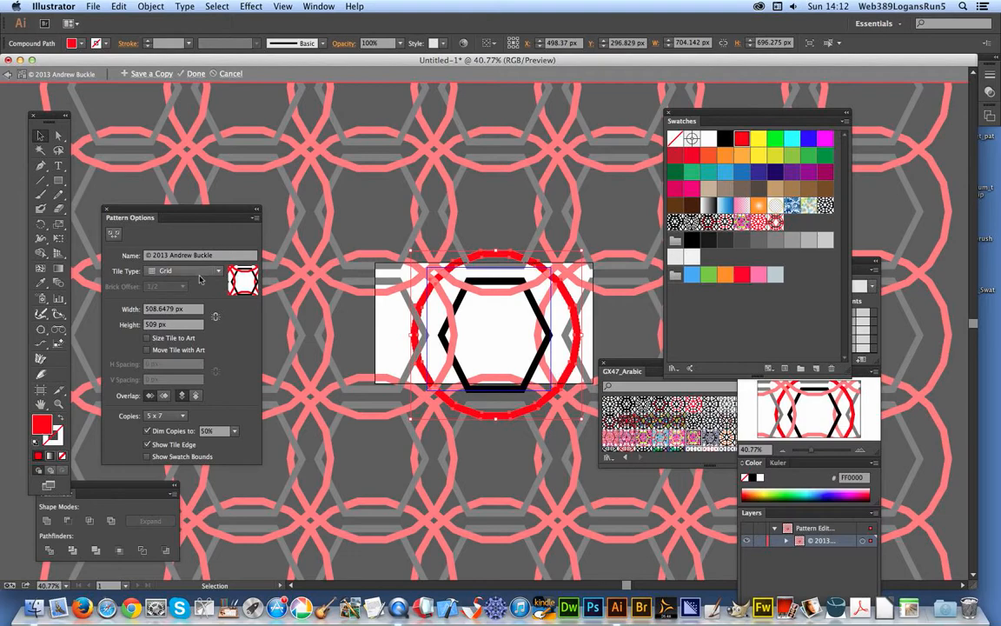
left_click(182, 270)
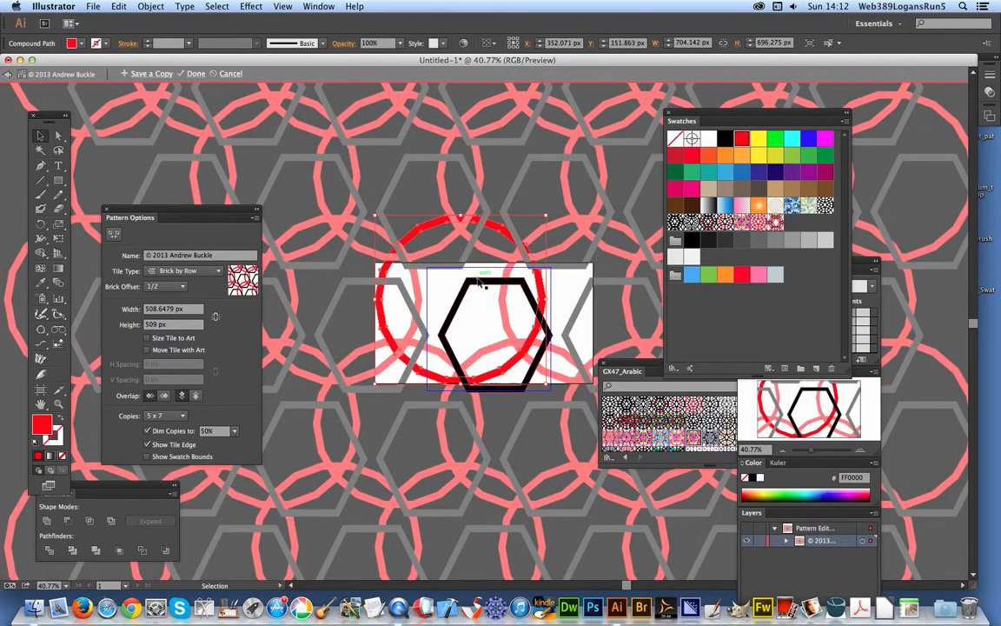
left_click_drag(478, 287, 456, 265)
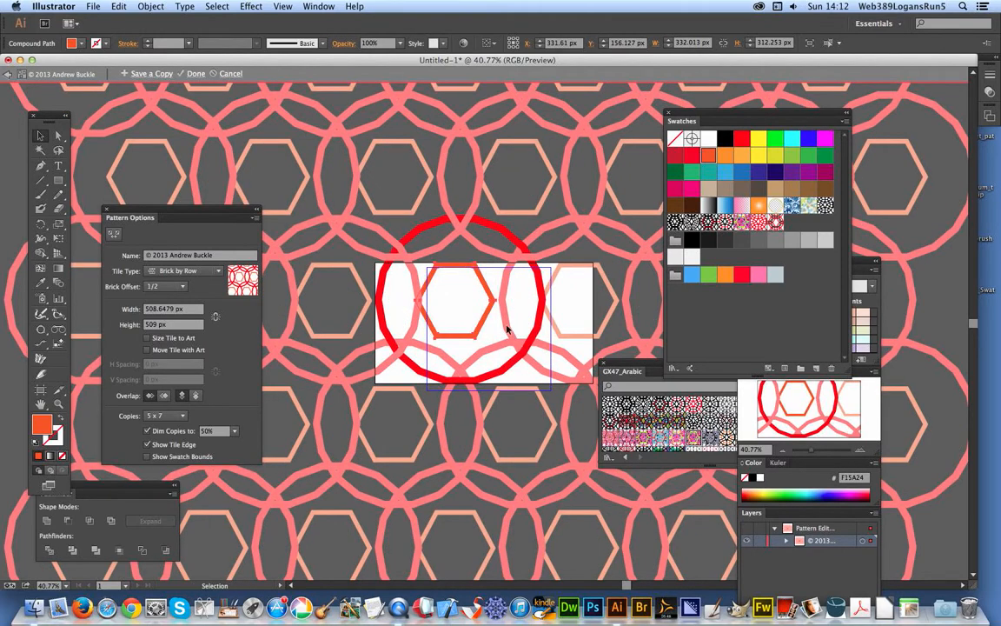
Nudge the orange hexagon right and save the design as New Pattern 7.
left_click_drag(487, 313, 500, 335)
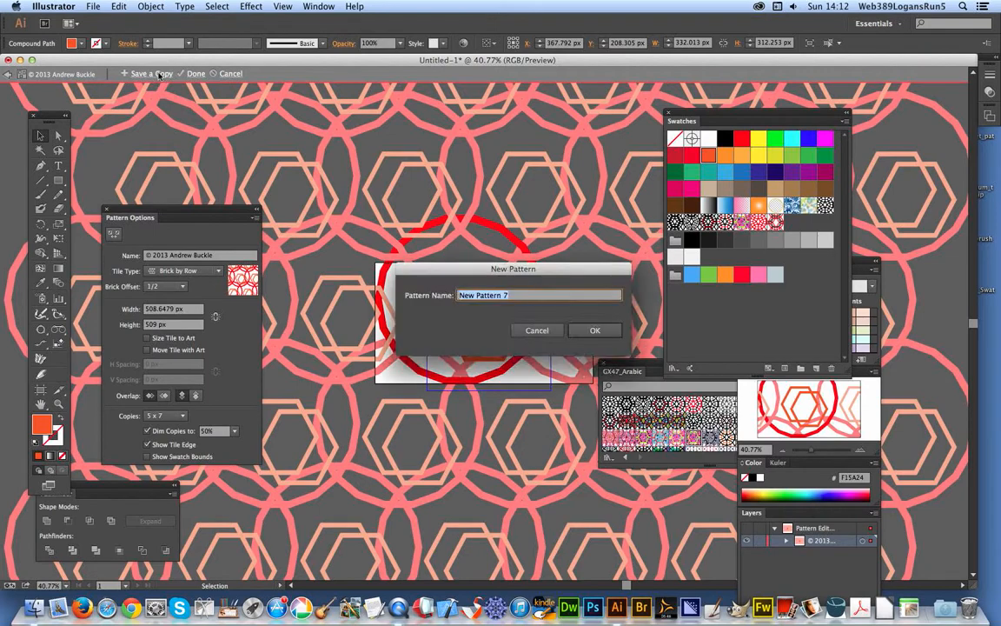
left_click(595, 330)
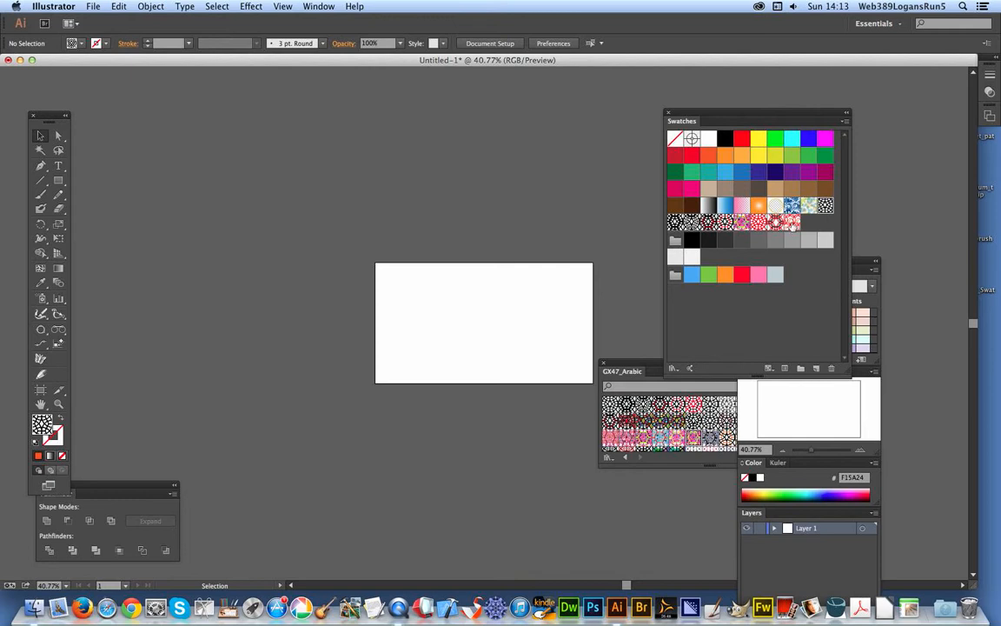
mouse_move(700, 512)
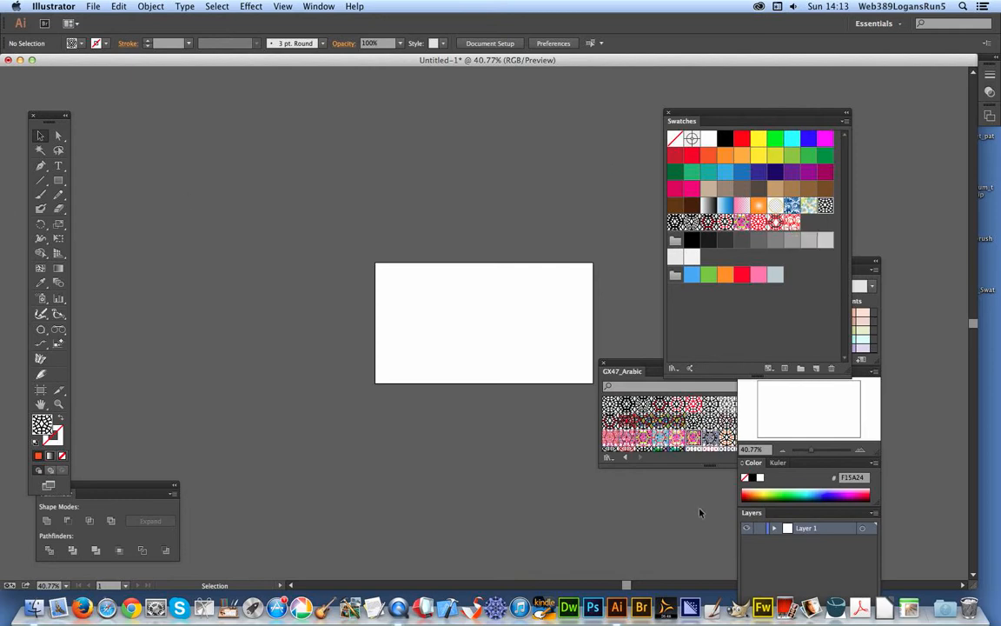
mouse_move(685, 307)
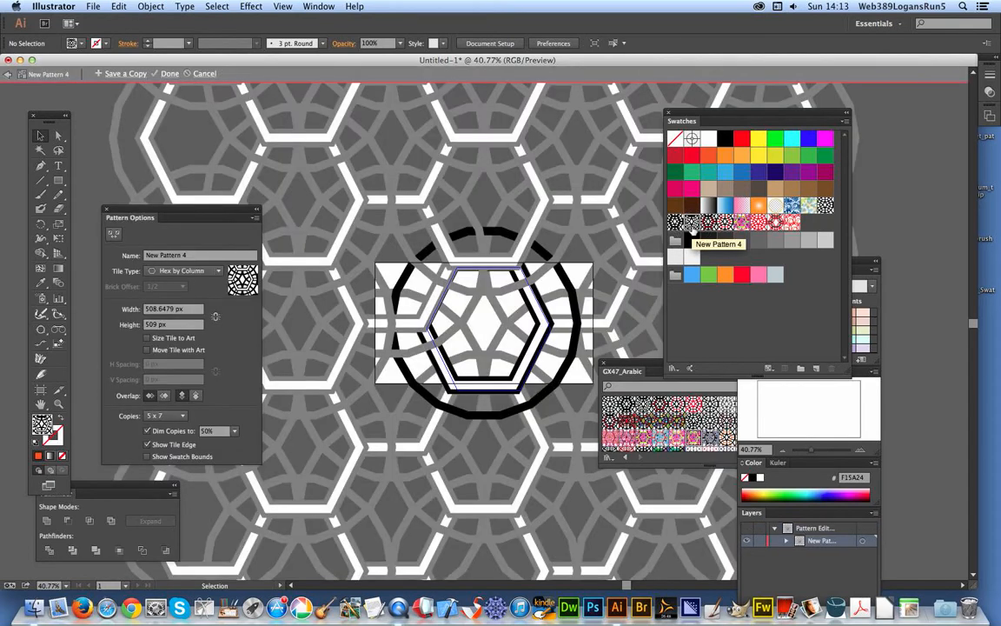
Recolour New Pattern 4's hexagon through red and yellow to green, and the ring red.
left_click(484, 331)
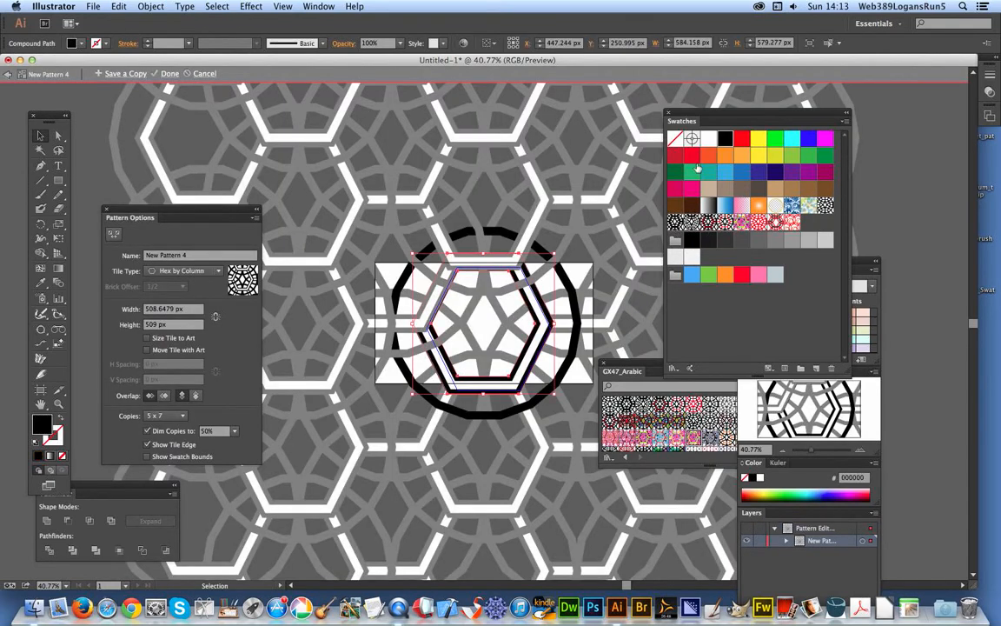
left_click(683, 155)
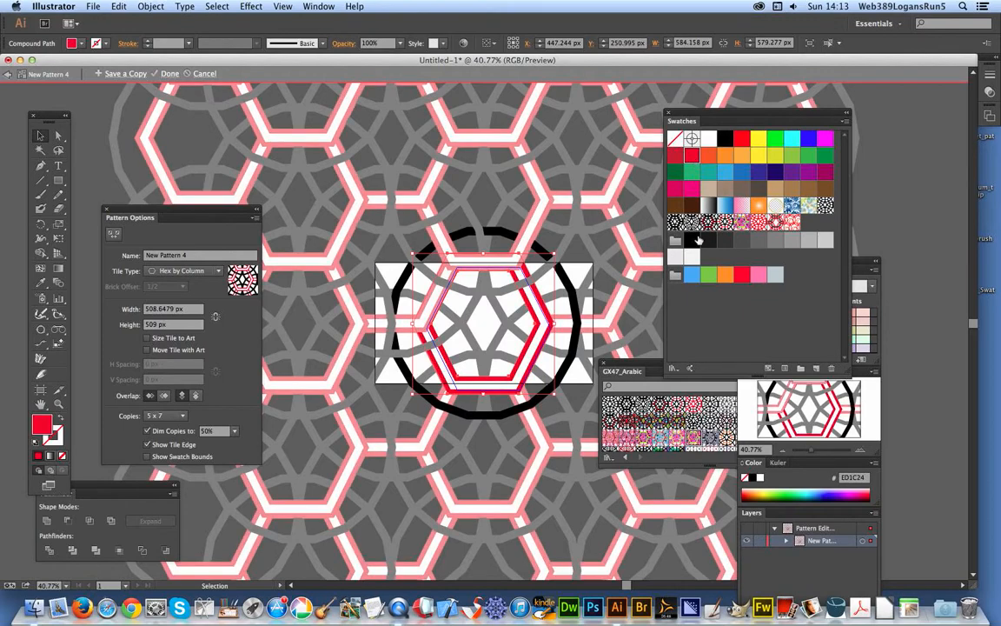
left_click(758, 155)
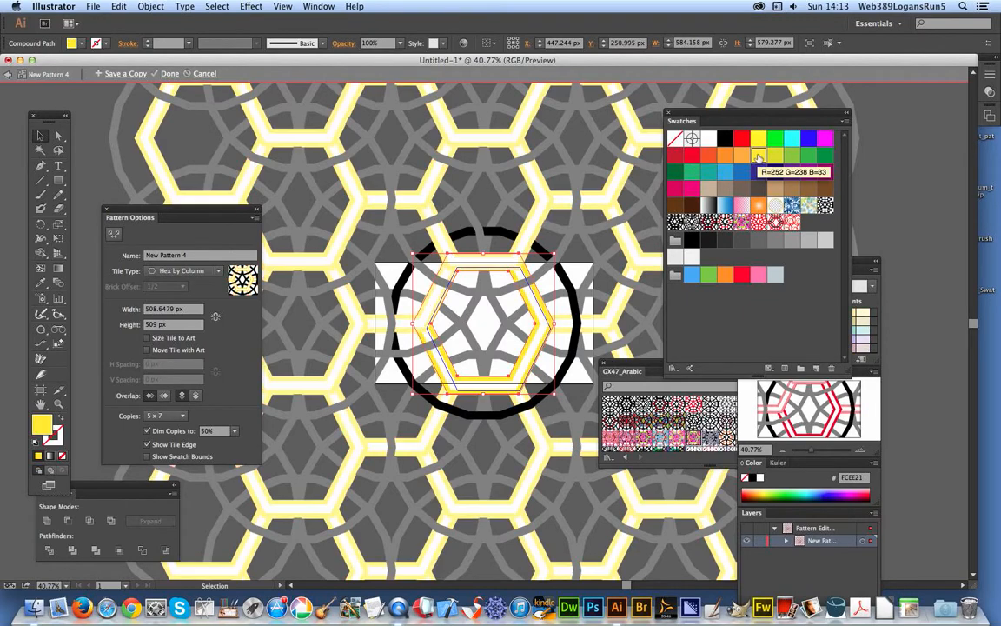
left_click(784, 138)
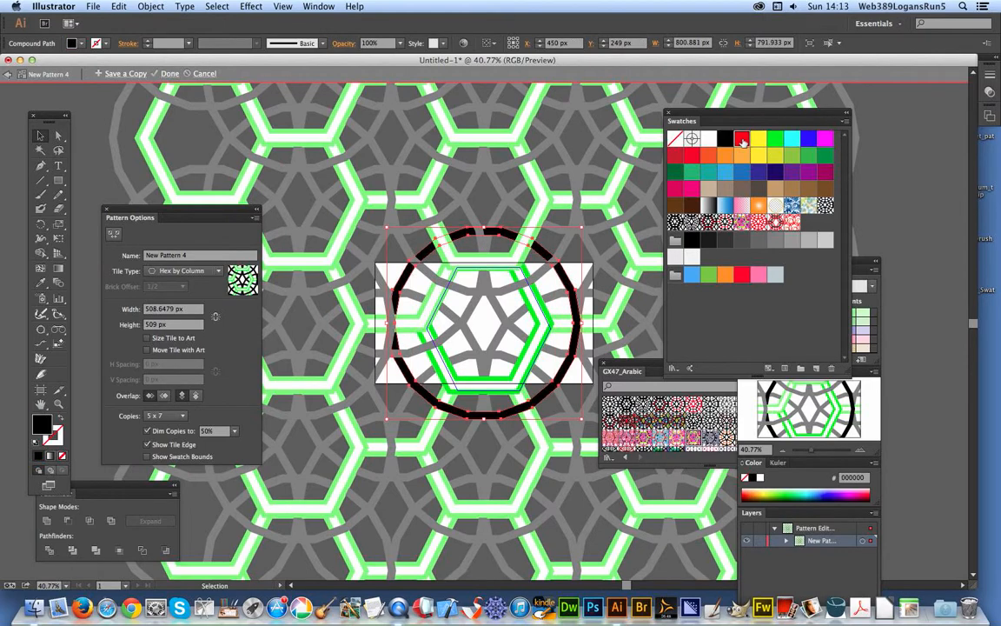
left_click(743, 139)
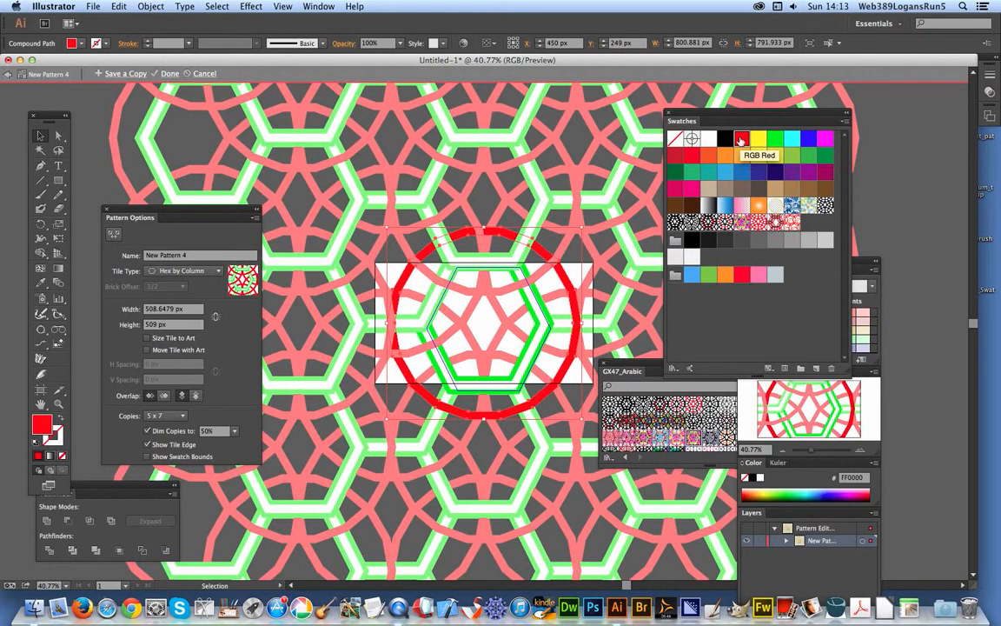